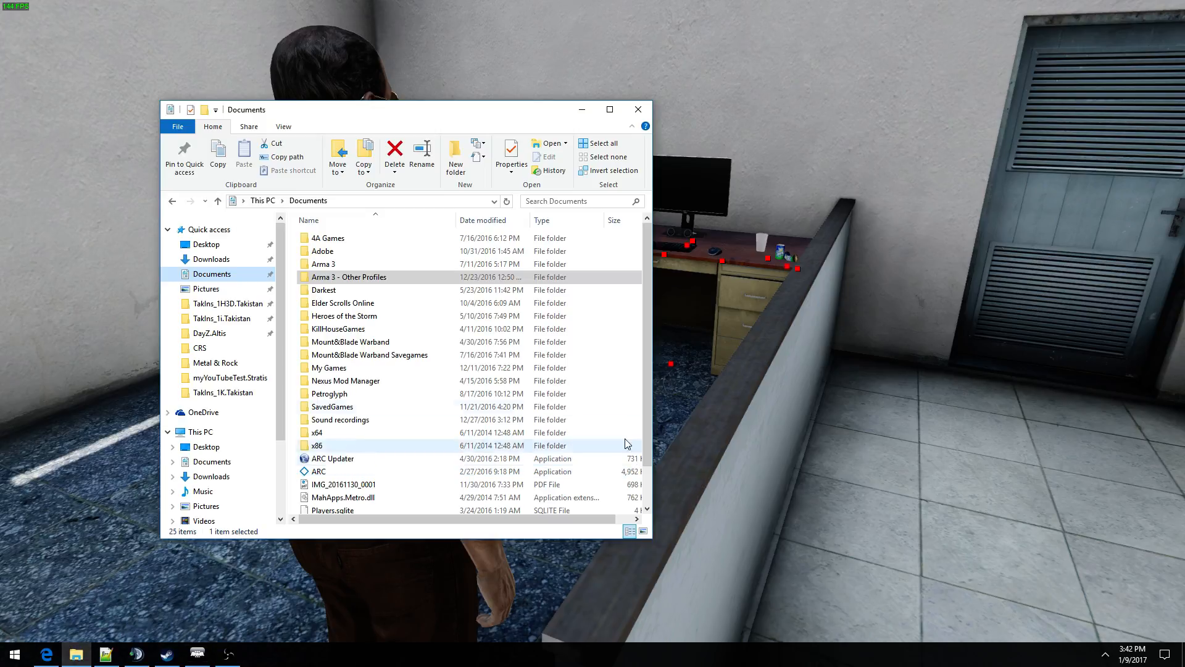
# Step: Navigate through Arma 3 - Other Profiles, Hustler, missions to myYouTubeTest.Stratis and open initPlayerLocal
pyautogui.doubleClick(349, 276)
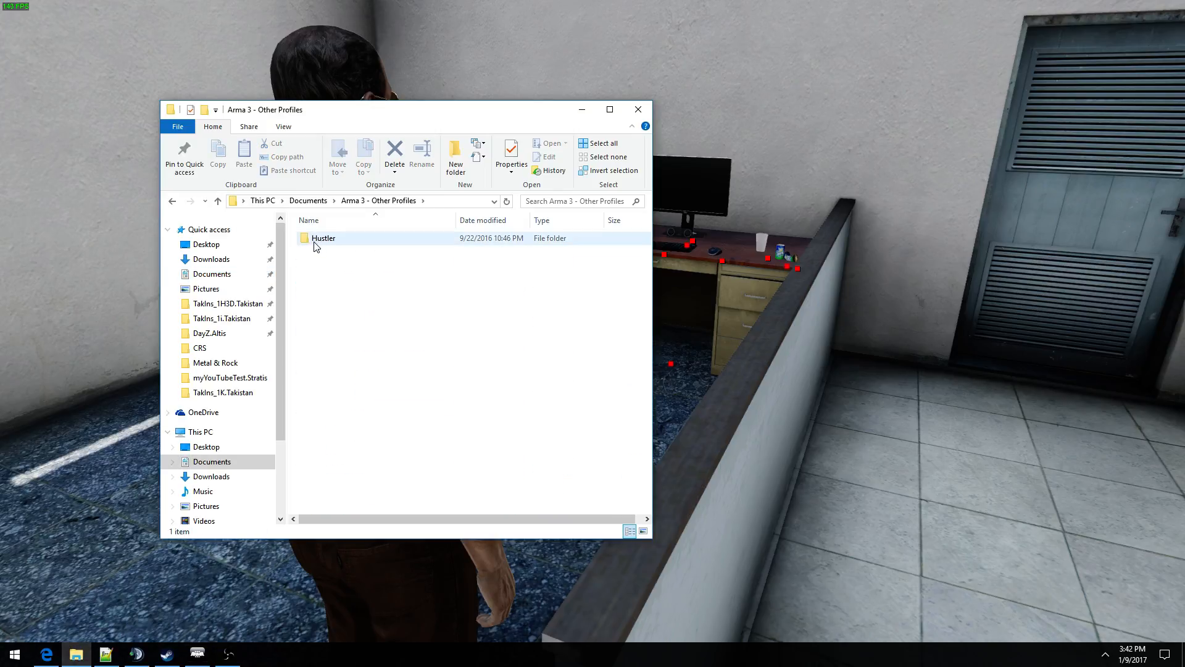
pyautogui.doubleClick(324, 238)
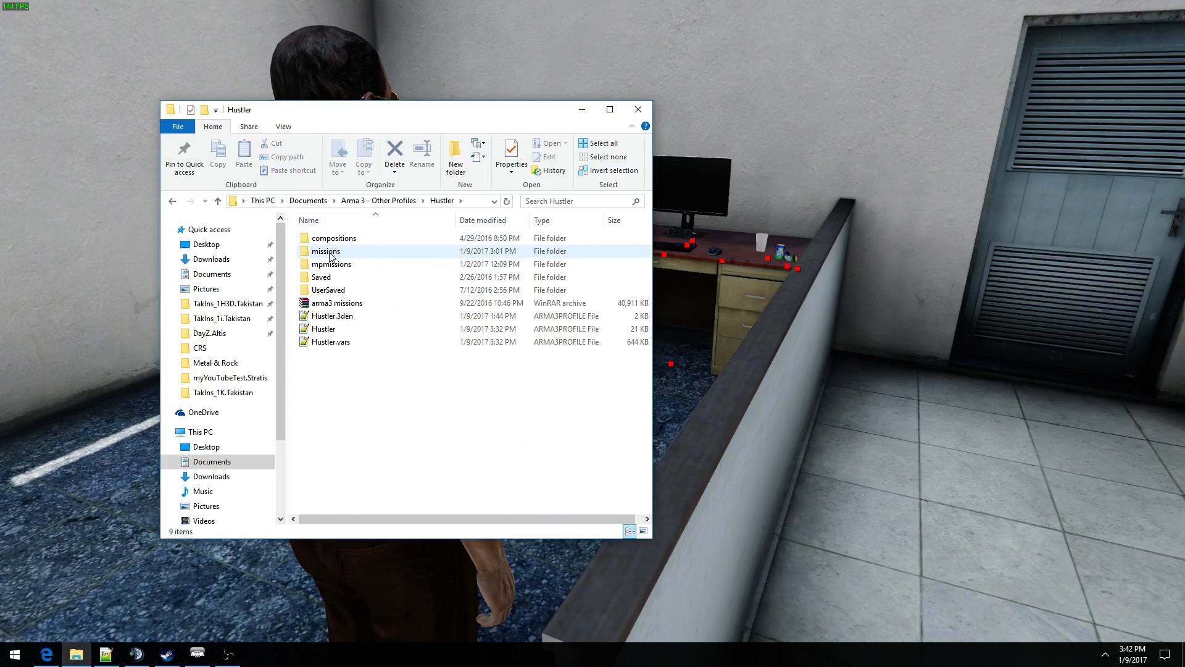
pyautogui.doubleClick(326, 251)
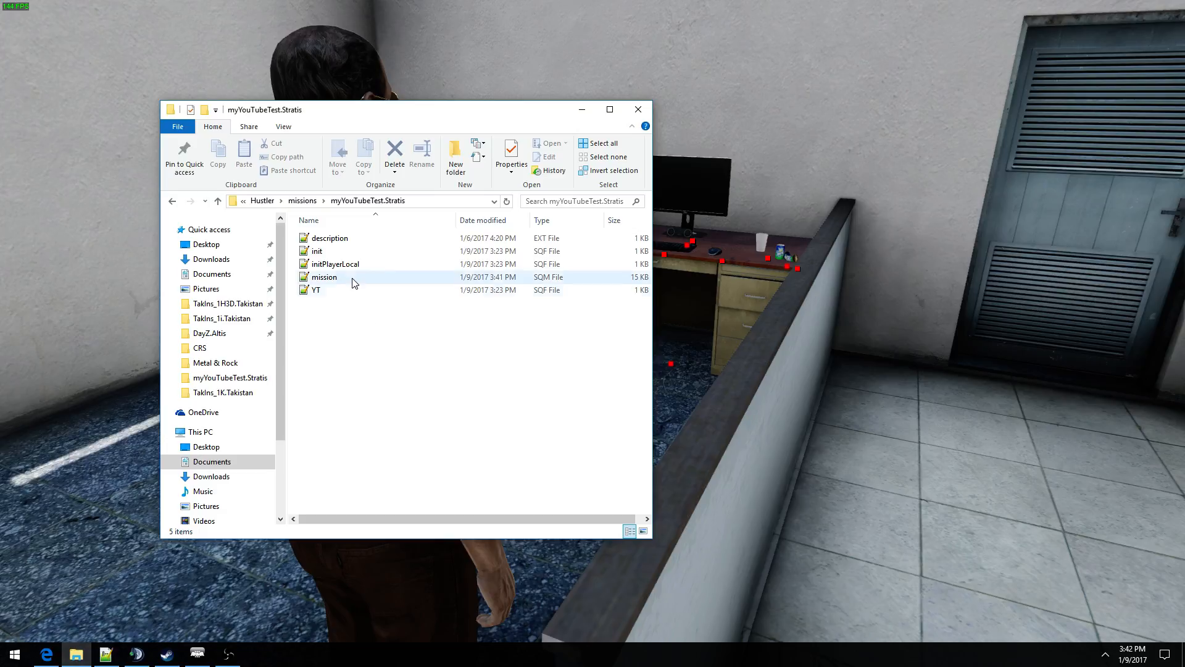
pyautogui.click(315, 289)
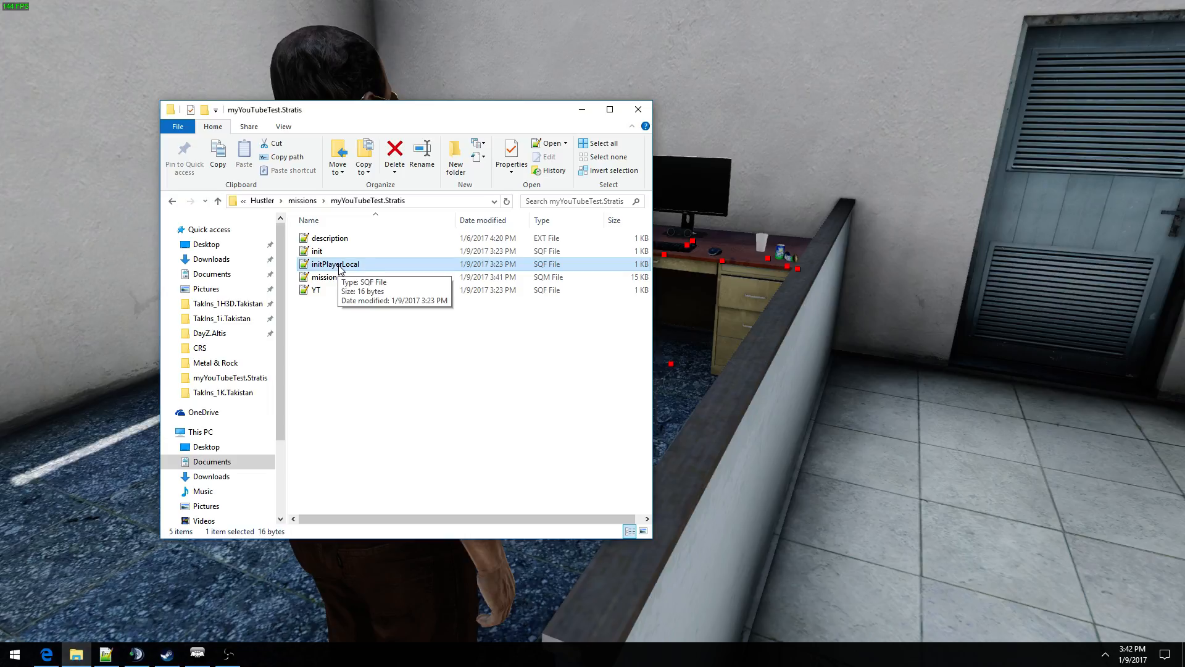
pyautogui.doubleClick(334, 264)
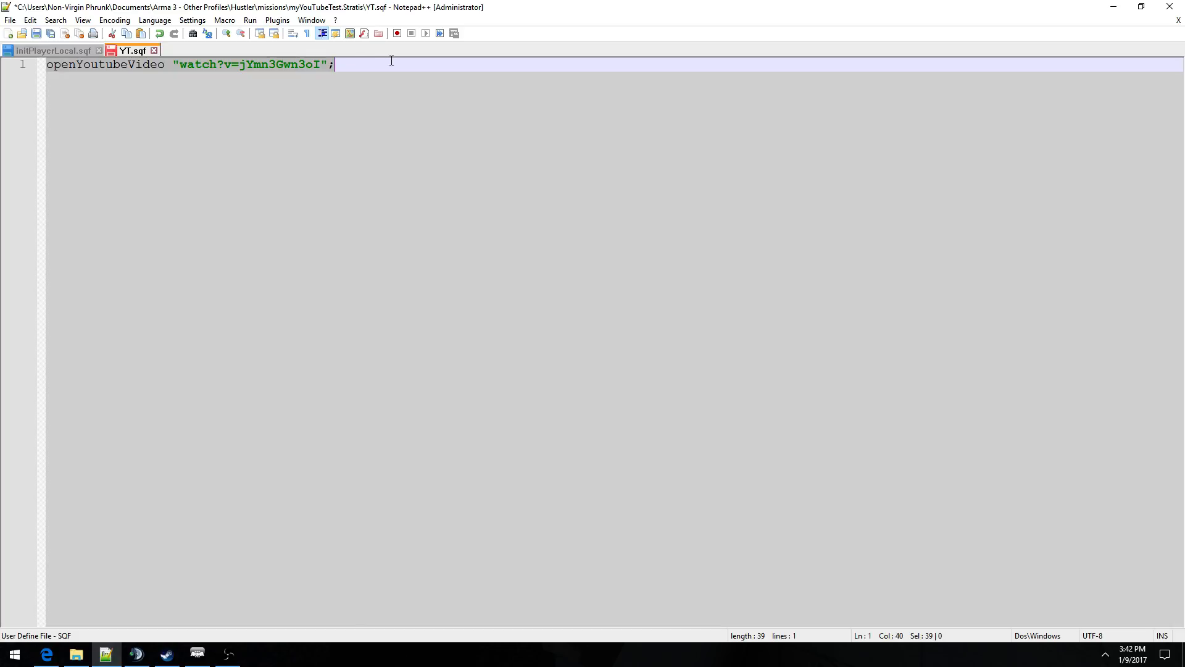
# Step: Switch to YT.sqf and highlight the watch?v=jYmn3Gwn3oI video string inside openYoutubeVideo
pyautogui.doubleClick(104, 64)
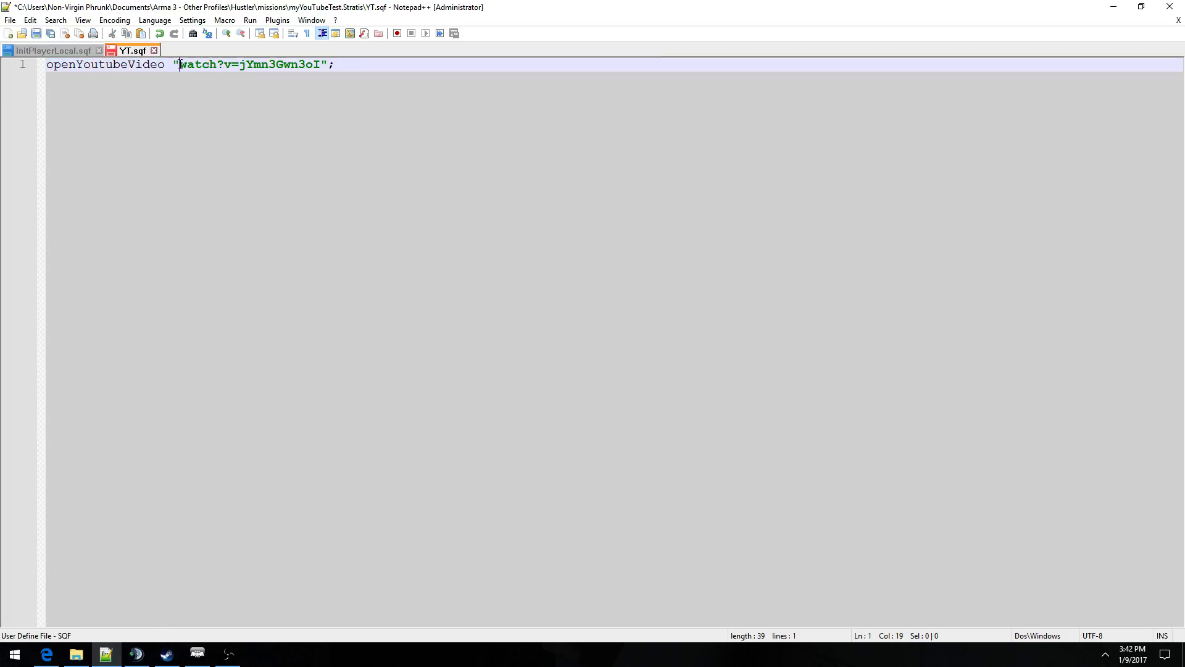
pyautogui.moveTo(179, 64); pyautogui.dragTo(319, 64)
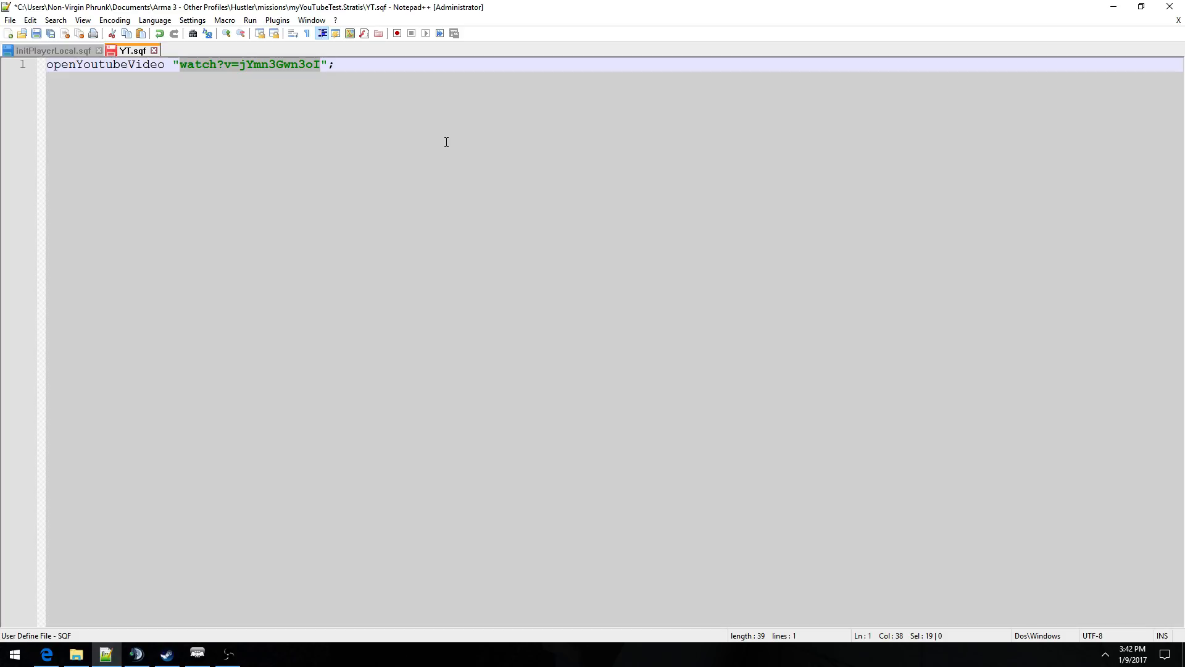